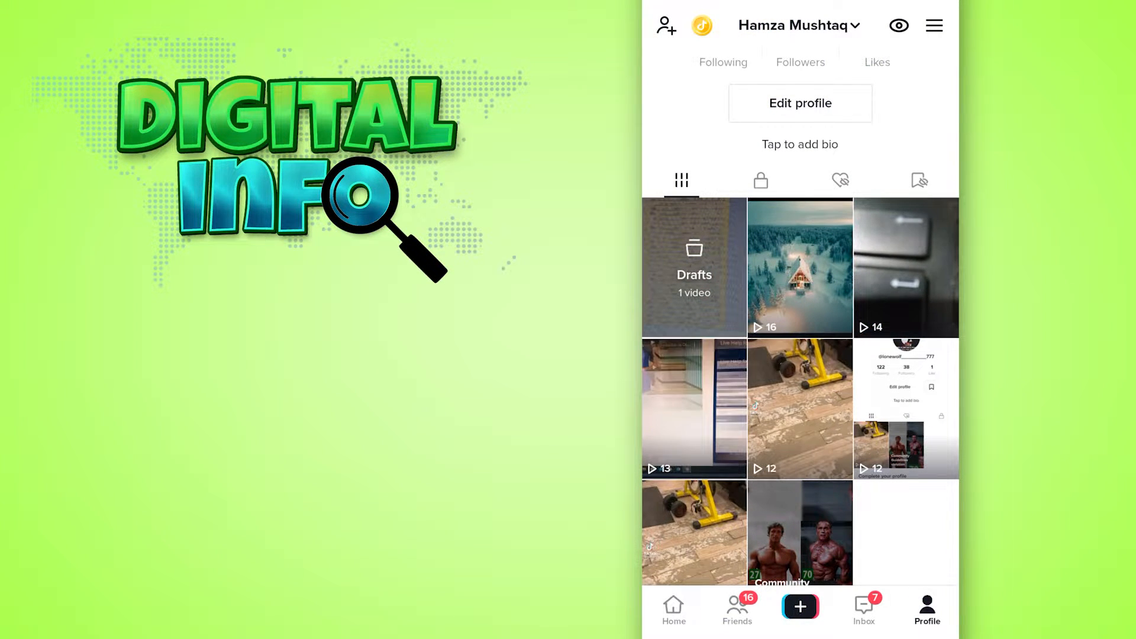
# - Confirm Private account is on in Privacy settings and scroll down to the Safety comment options
pyautogui.click(934, 25)
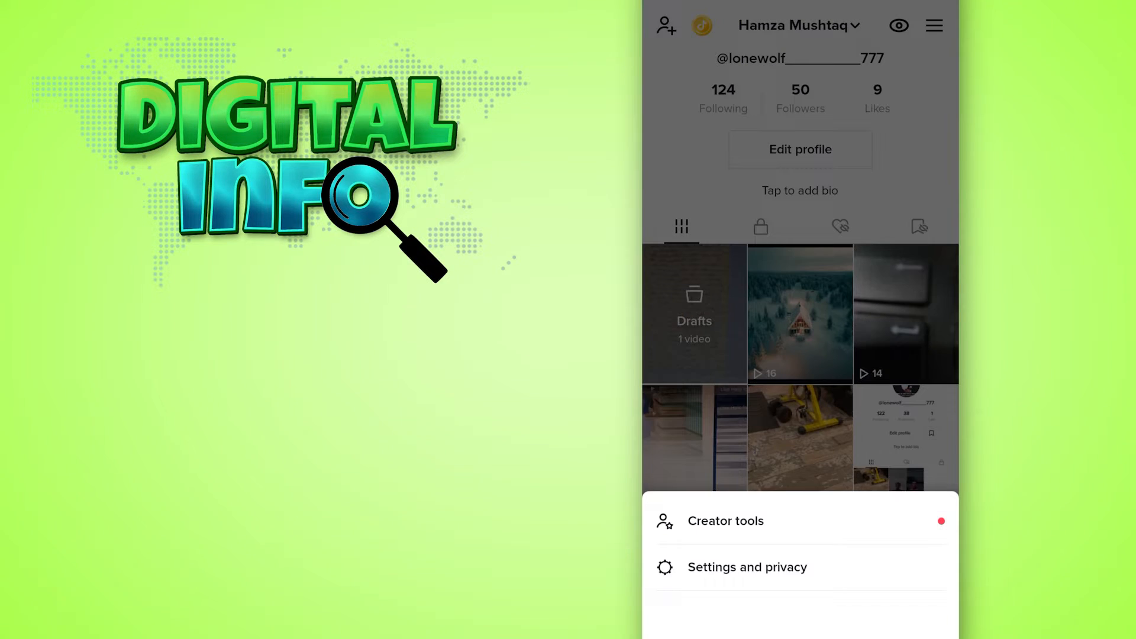
pyautogui.click(747, 567)
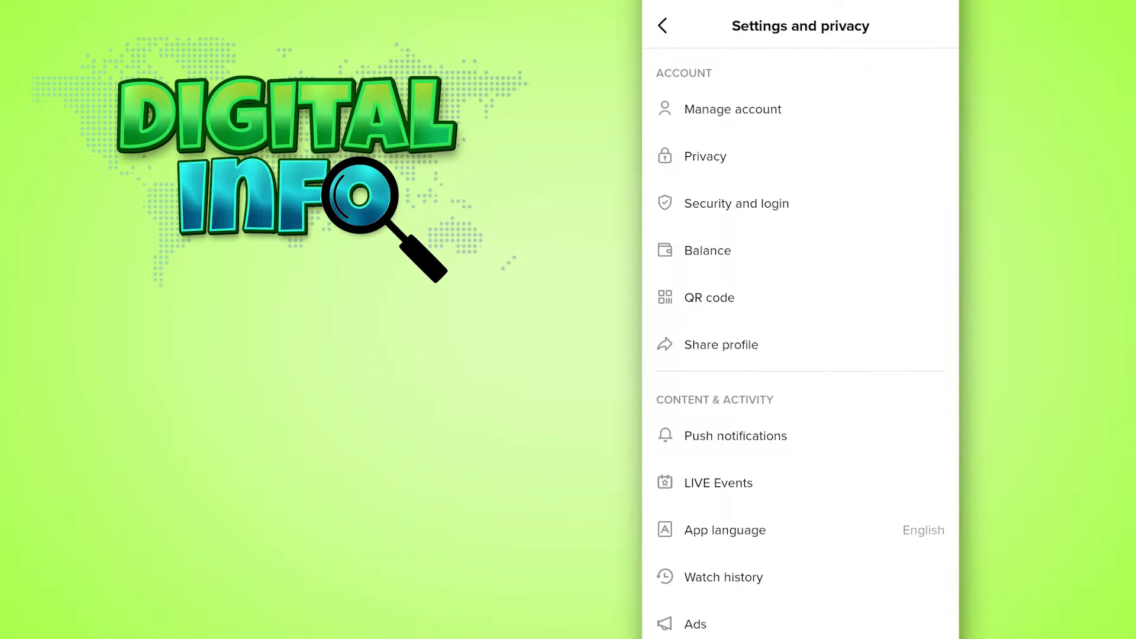
pyautogui.click(704, 155)
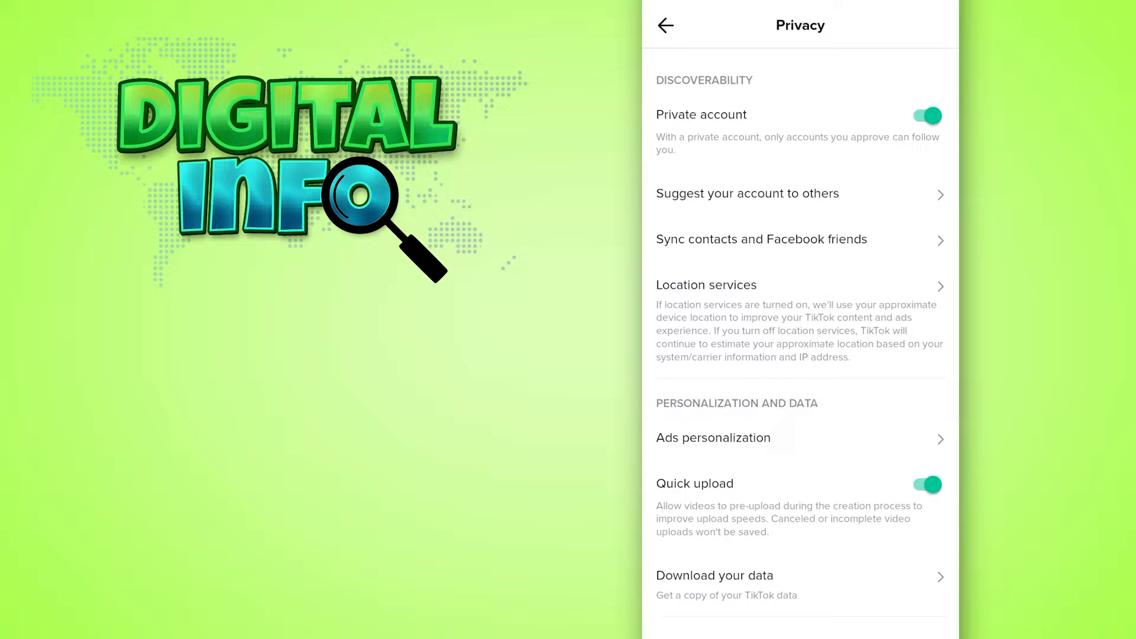
pyautogui.scroll(-3)
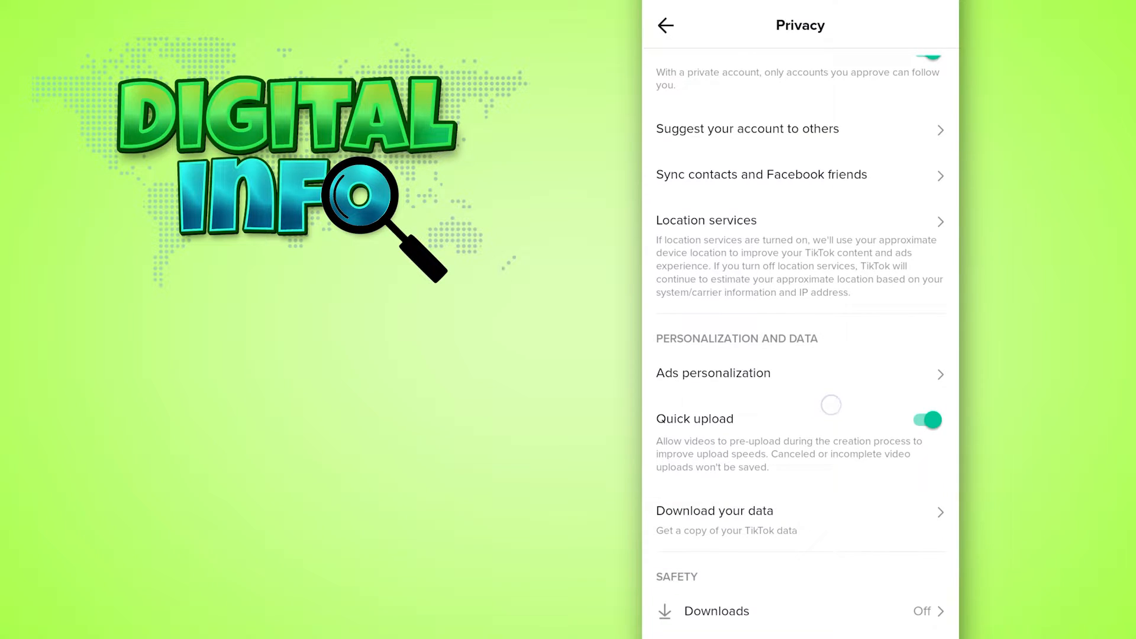
pyautogui.scroll(-3)
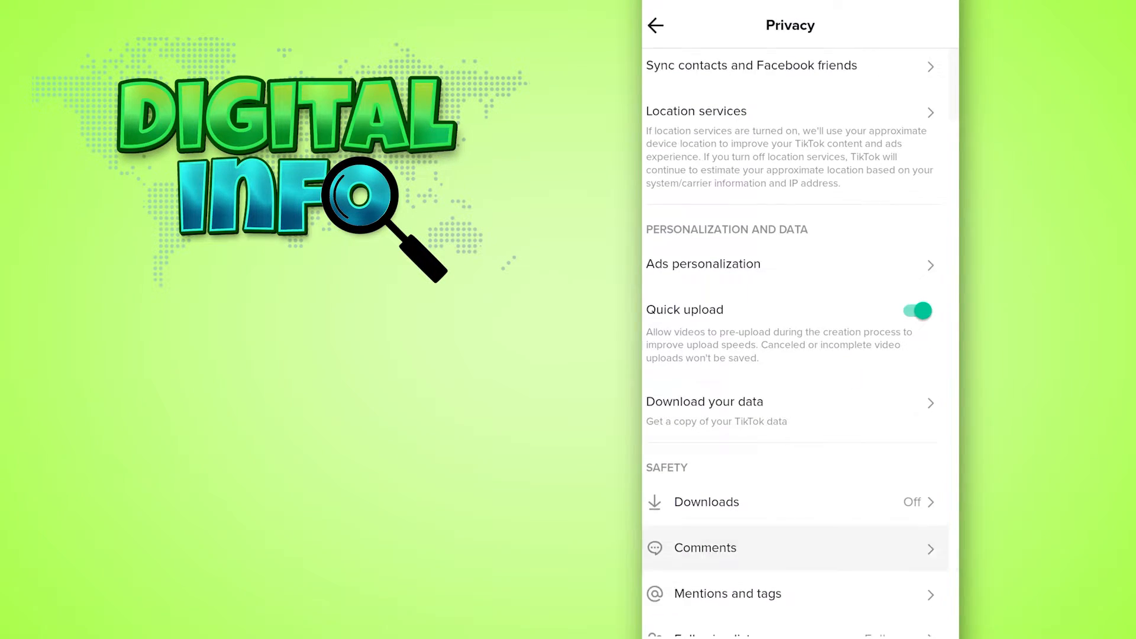
pyautogui.click(705, 548)
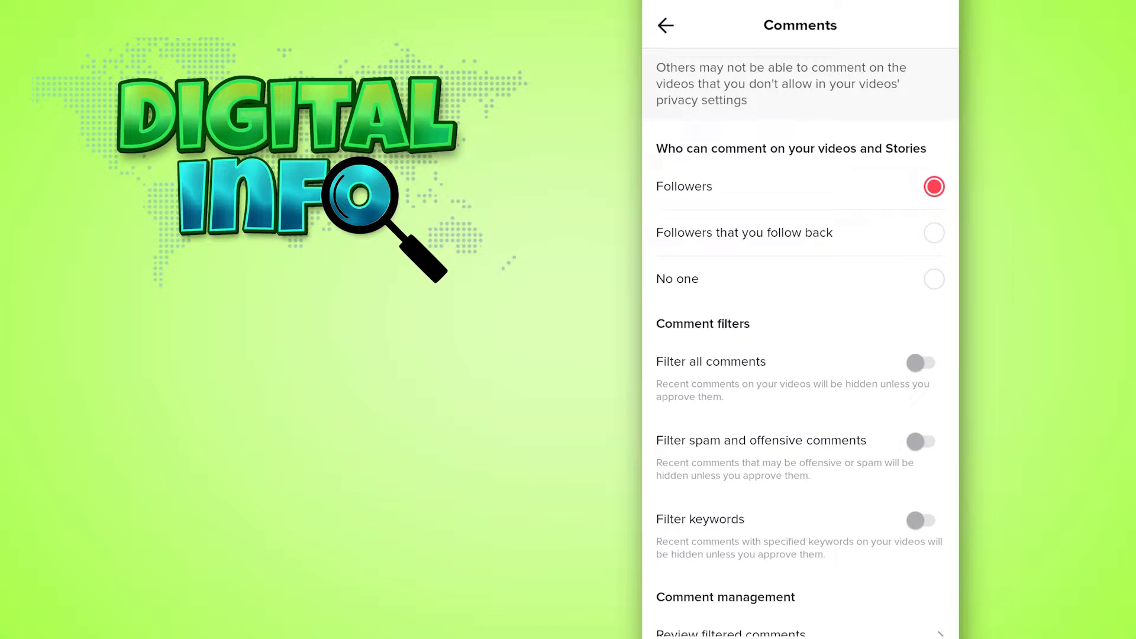
pyautogui.click(921, 442)
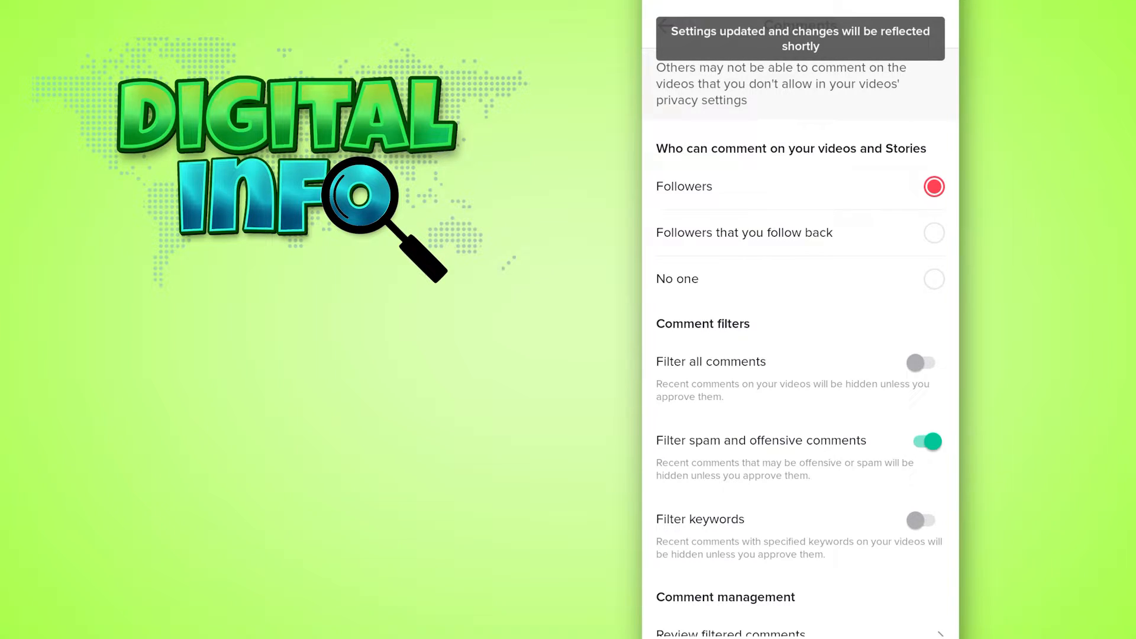
pyautogui.click(921, 441)
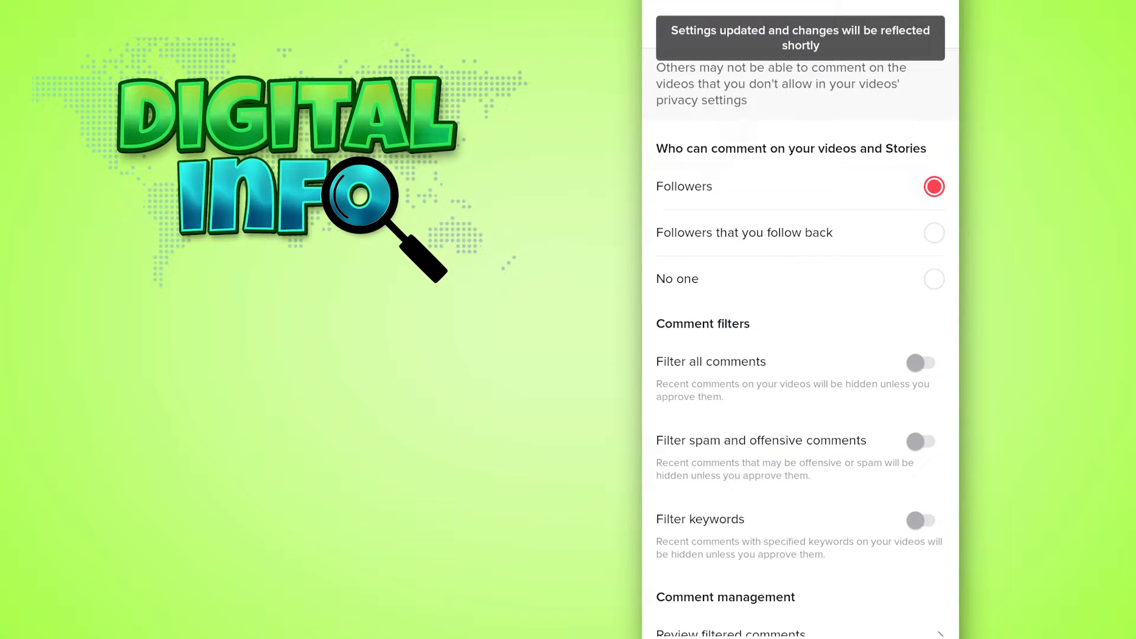
pyautogui.click(665, 25)
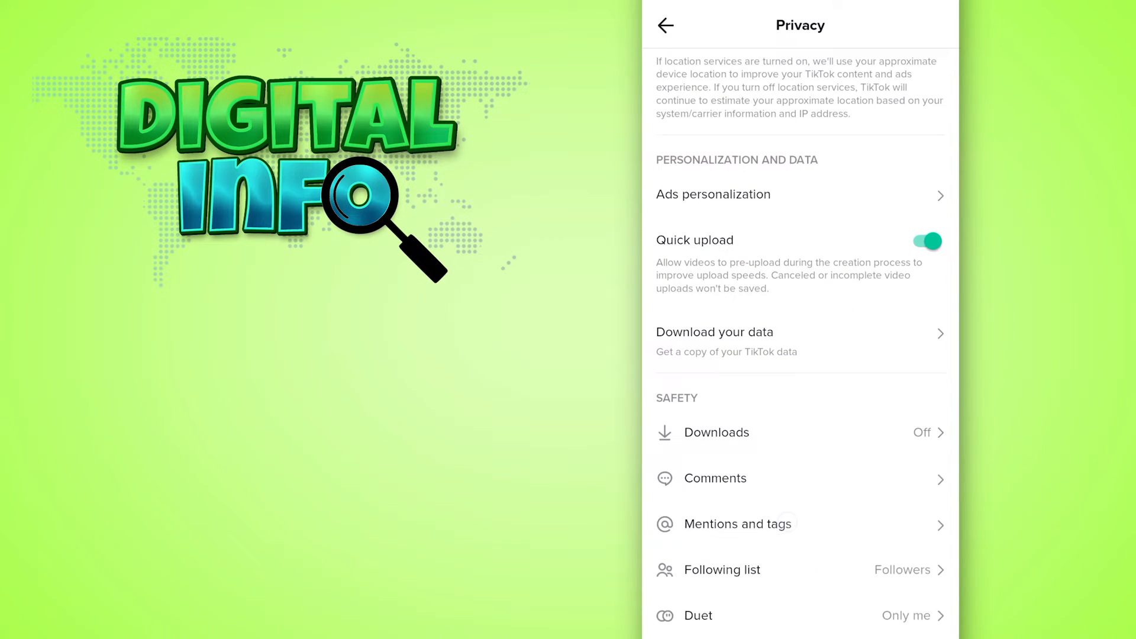
# - View daily screen time in Digital Wellbeing, leaving Screen Time Management and Restricted Mode off
pyautogui.click(665, 25)
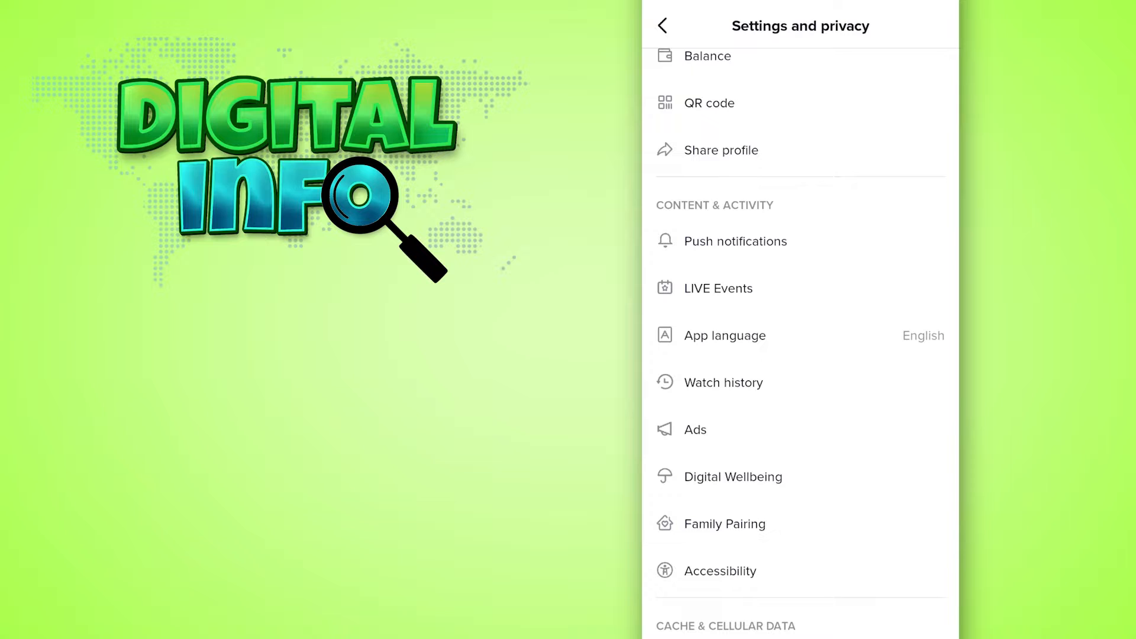
pyautogui.click(732, 476)
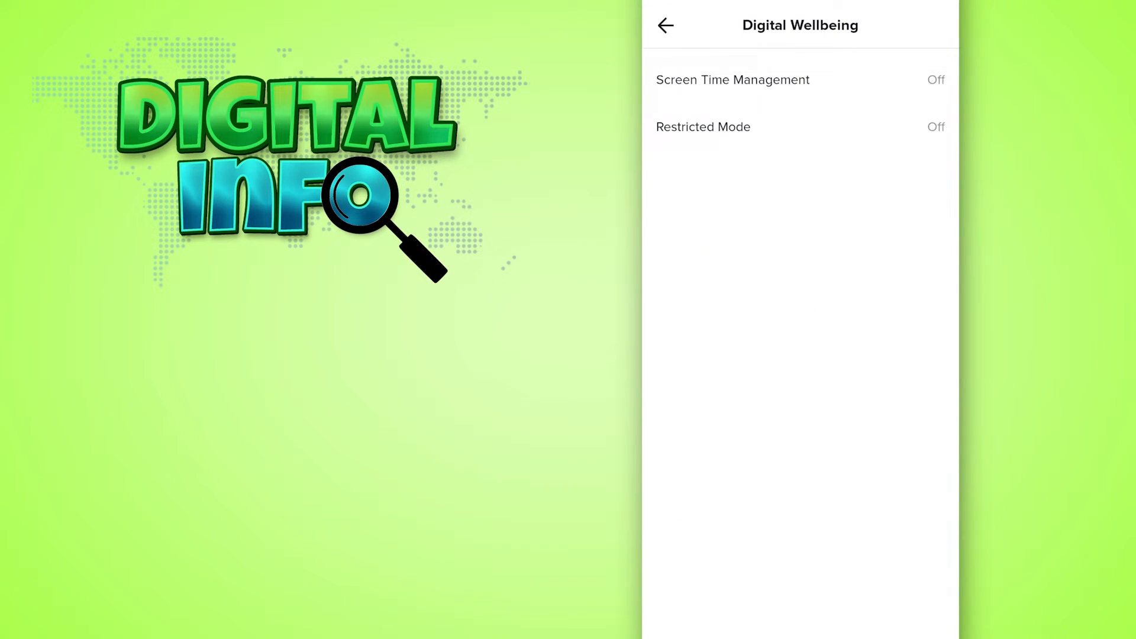
pyautogui.click(732, 80)
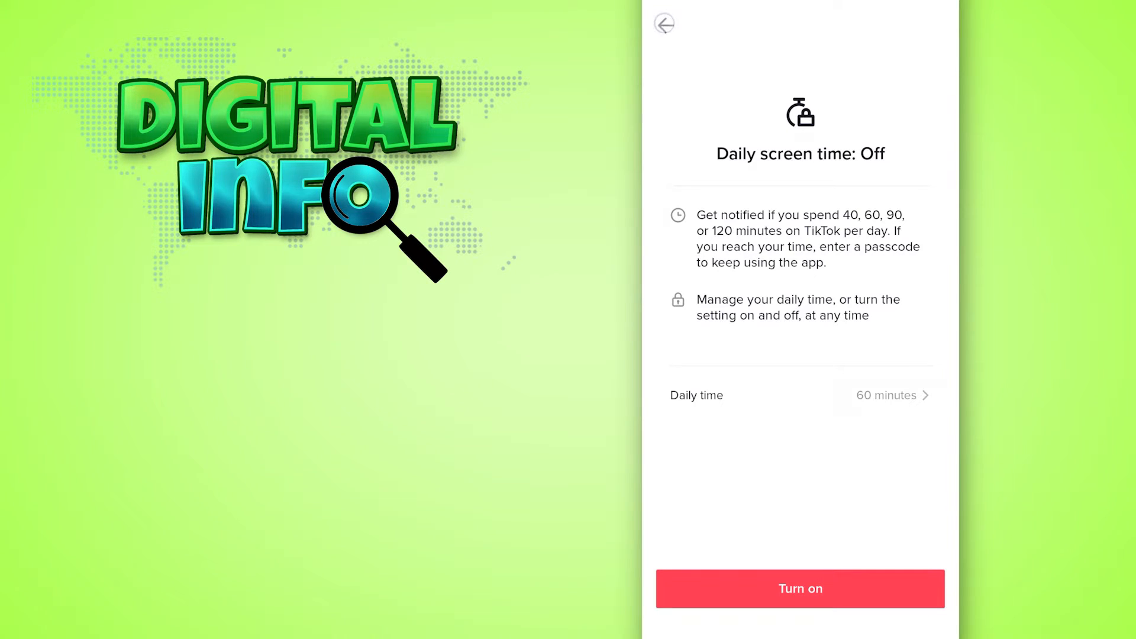
pyautogui.click(664, 24)
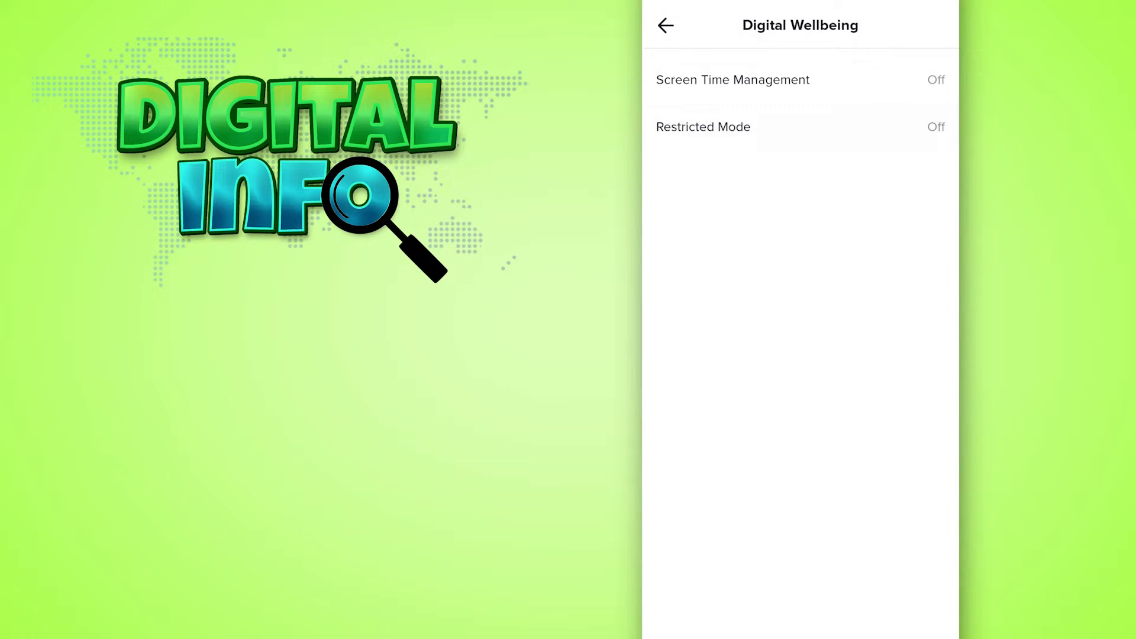
pyautogui.click(701, 127)
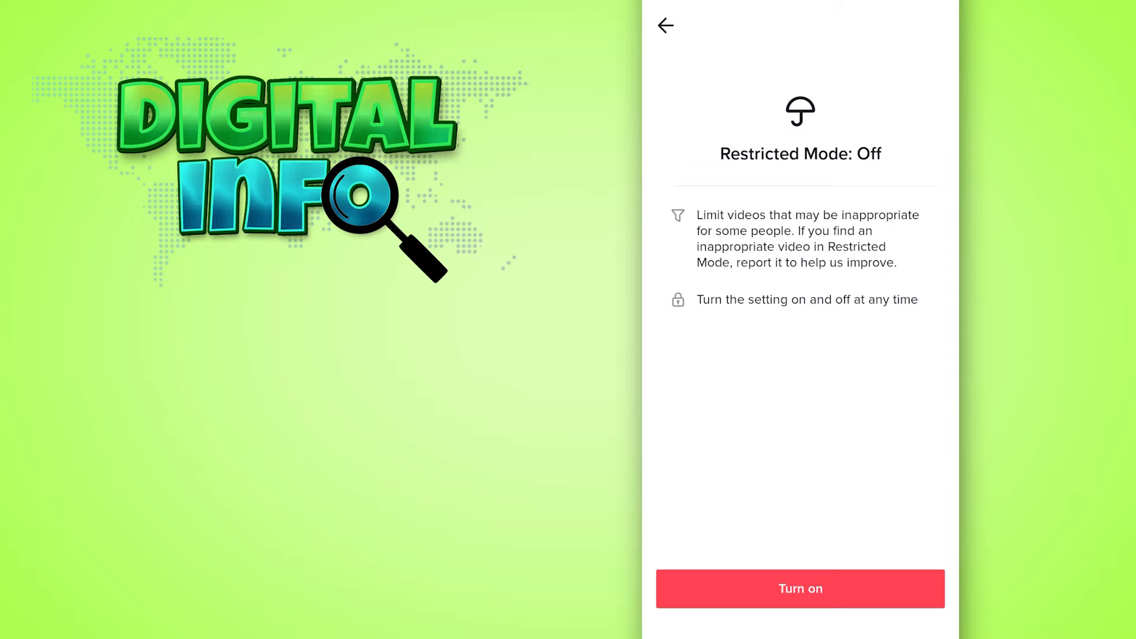
pyautogui.click(665, 25)
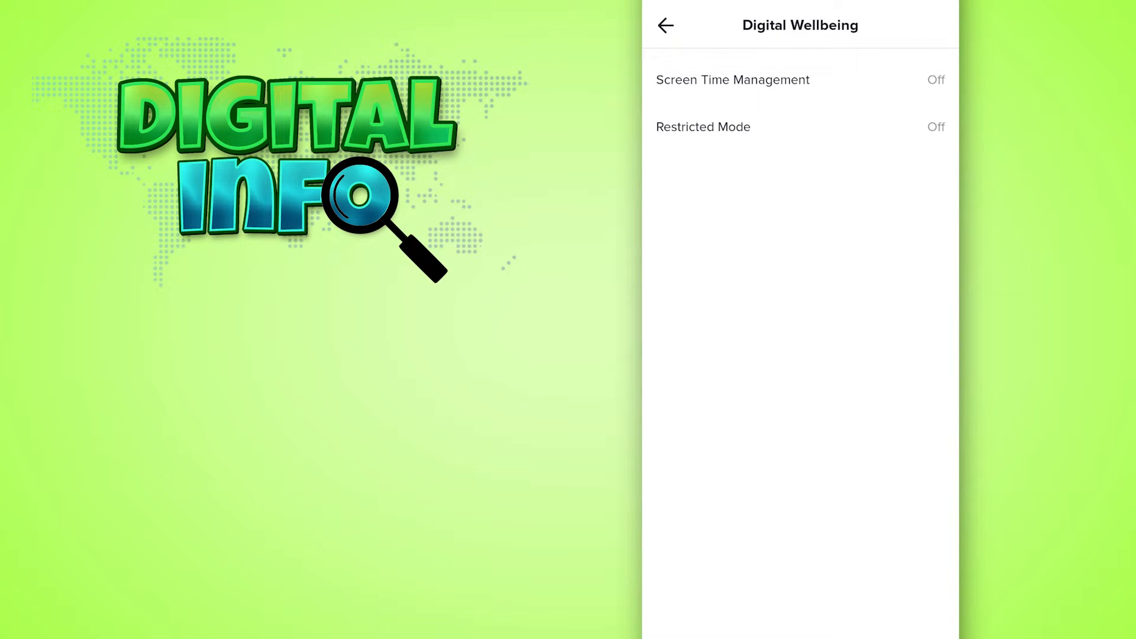
# - Choose Teen in Family Pairing and continue to the Link accounts parent QR code screen
pyautogui.click(664, 25)
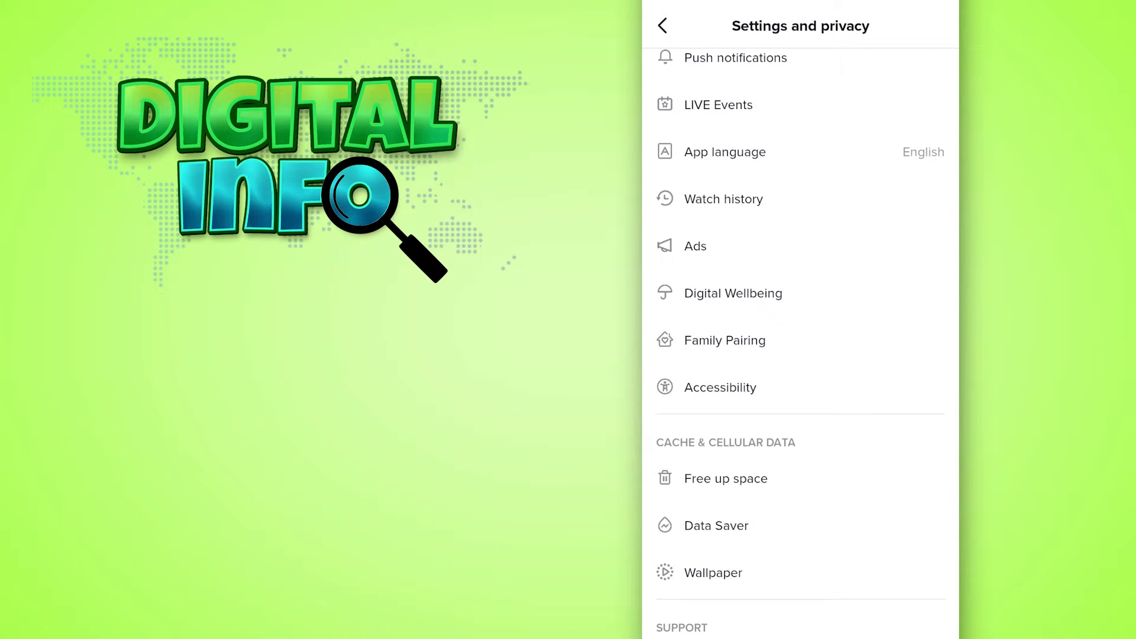
pyautogui.click(725, 341)
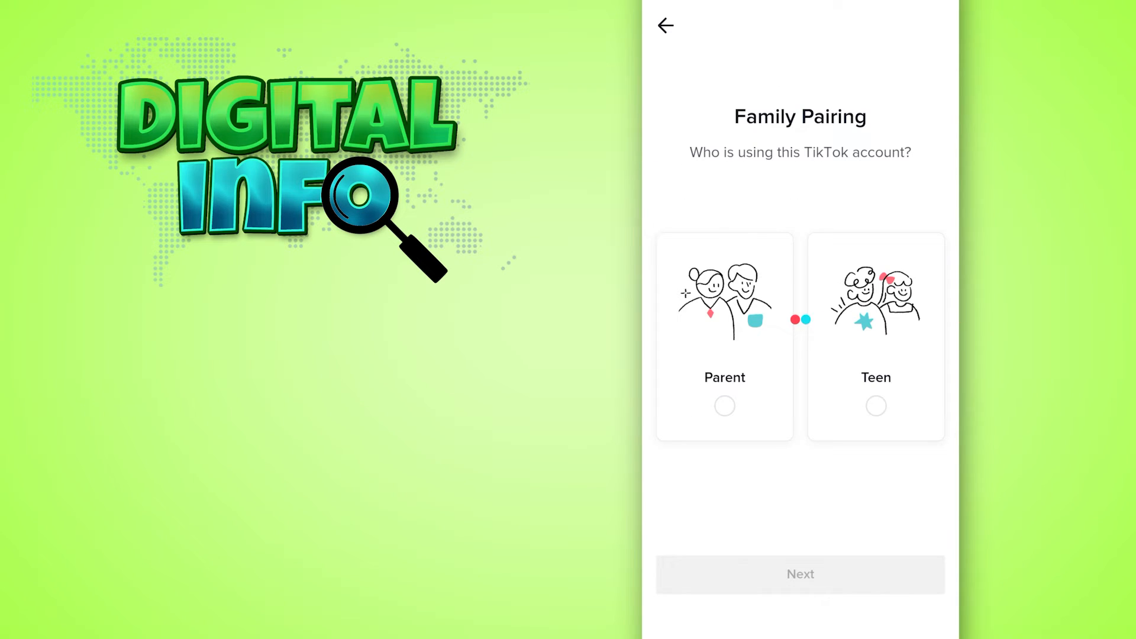
pyautogui.click(876, 406)
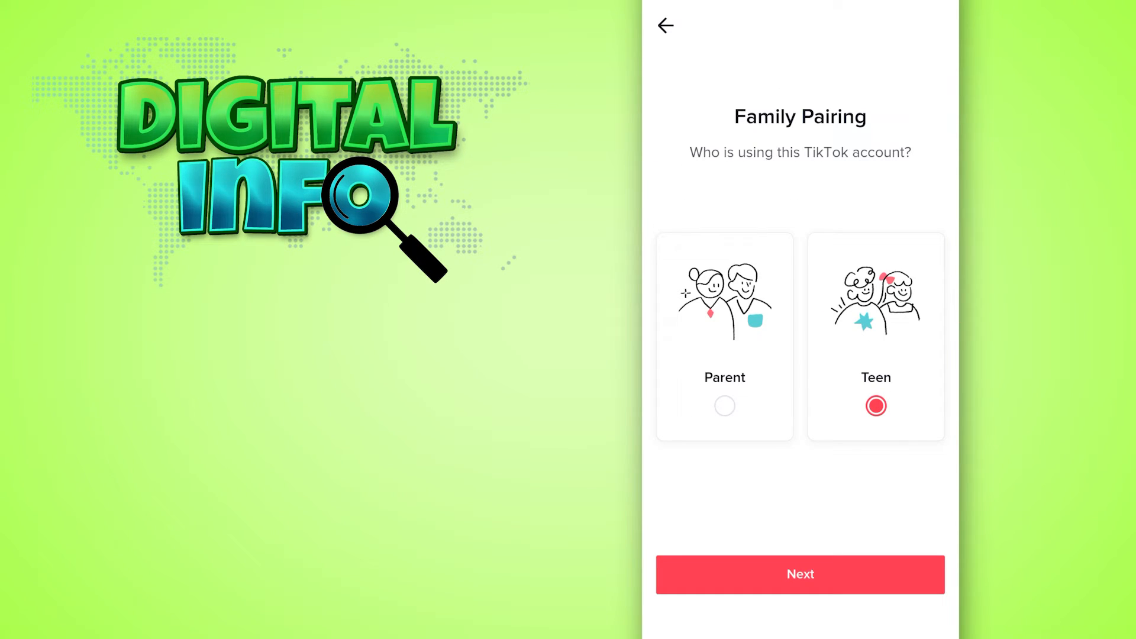
pyautogui.click(800, 574)
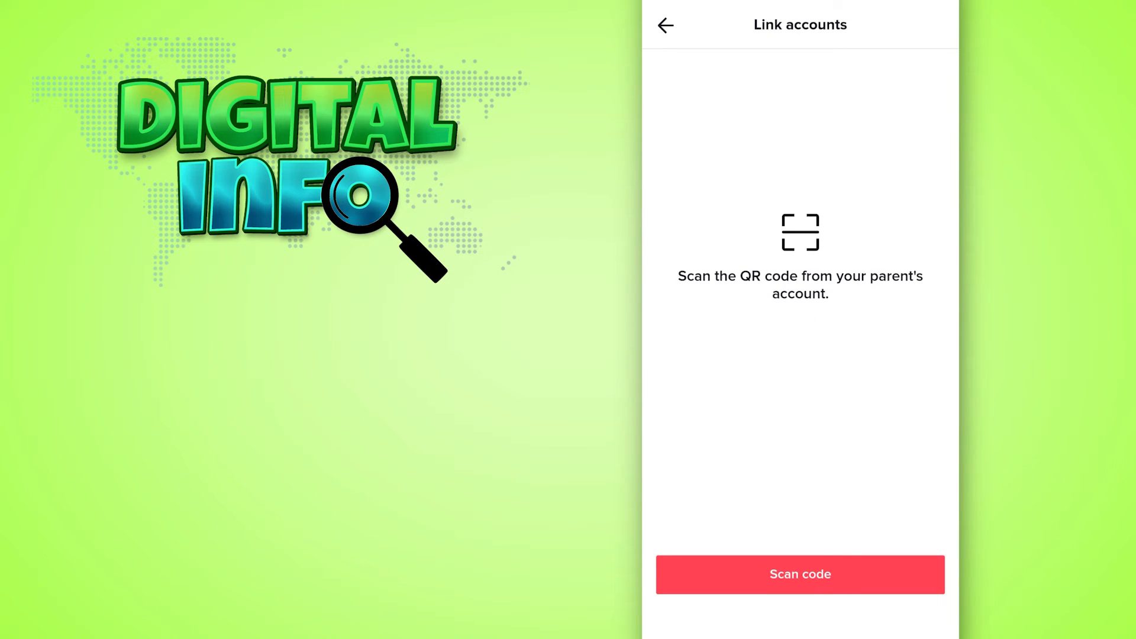